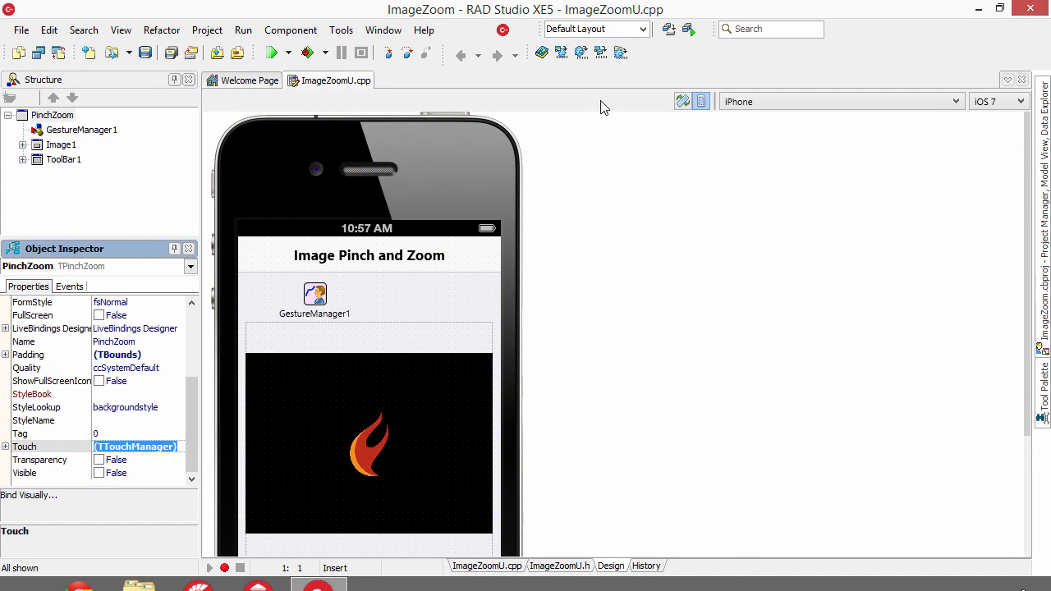
pyautogui.moveTo(41, 452)
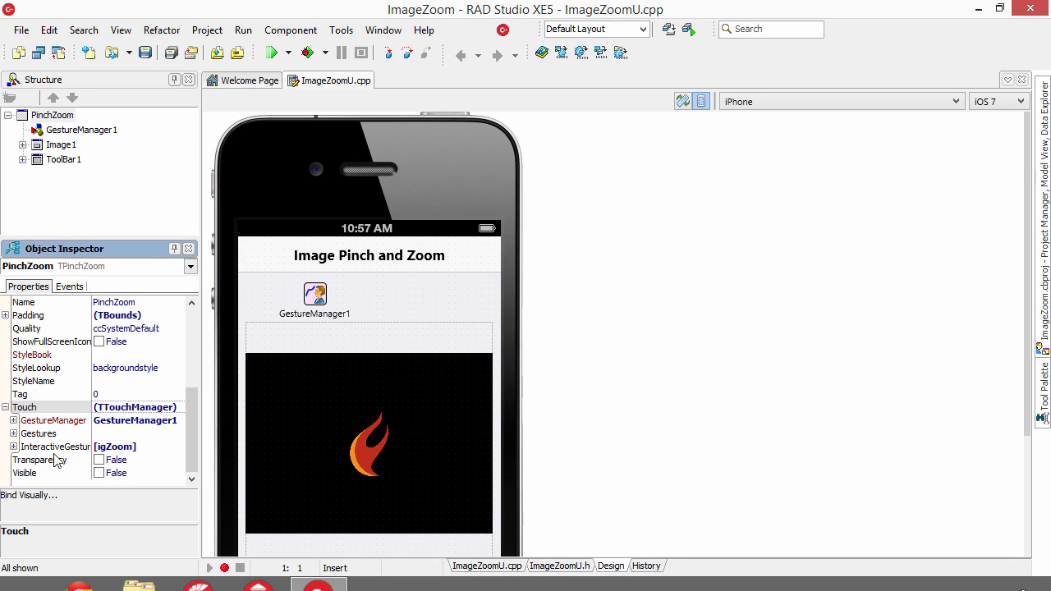
pyautogui.moveTo(135, 469)
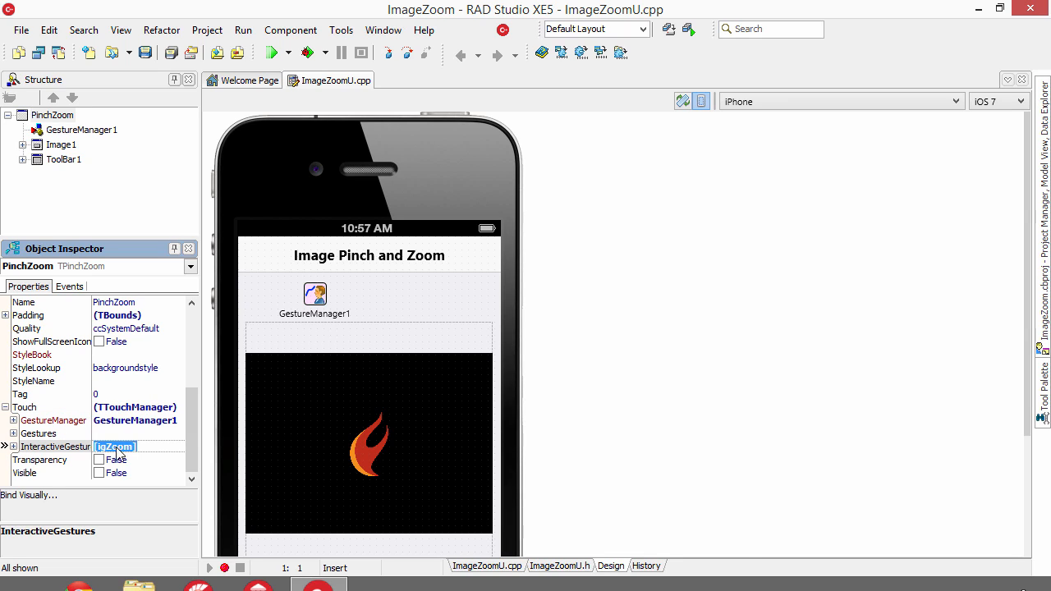
pyautogui.moveTo(82, 382)
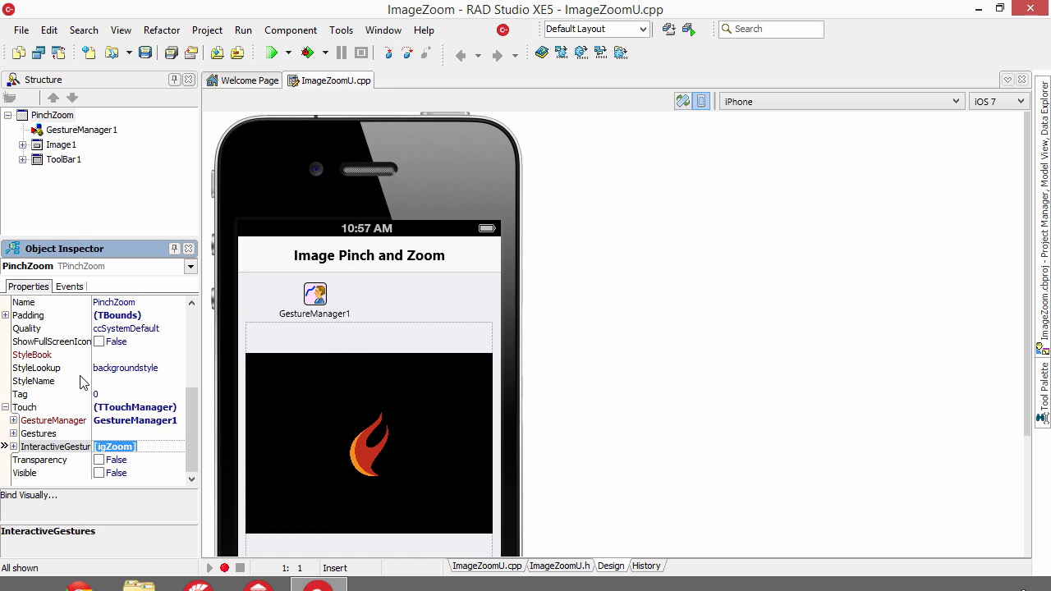
# - Show the PinchZoom form's event handlers, revealing OnGesture handled by FormGesture
pyautogui.click(69, 285)
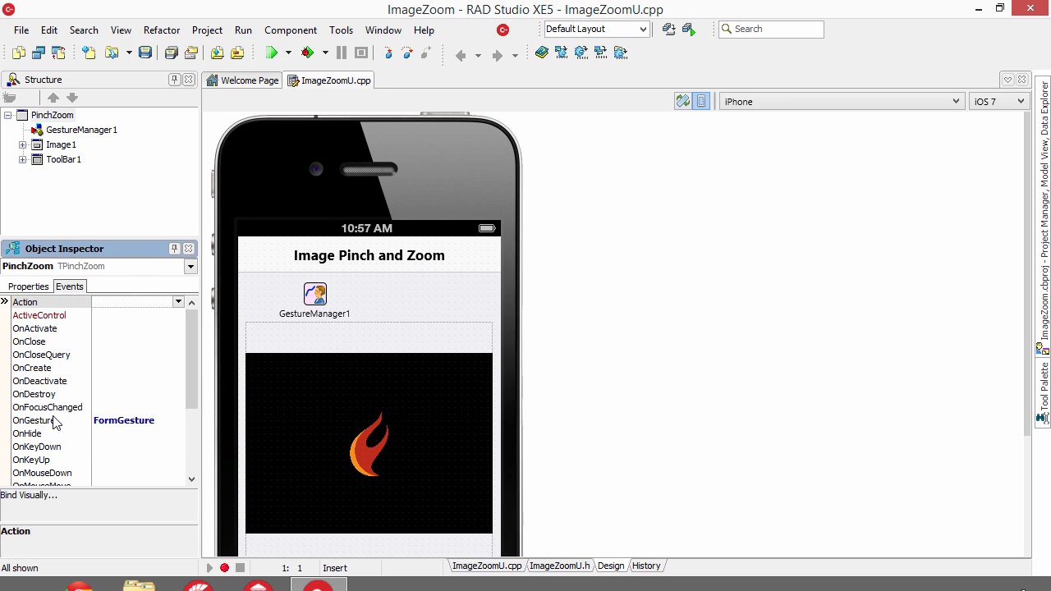
pyautogui.moveTo(115, 427)
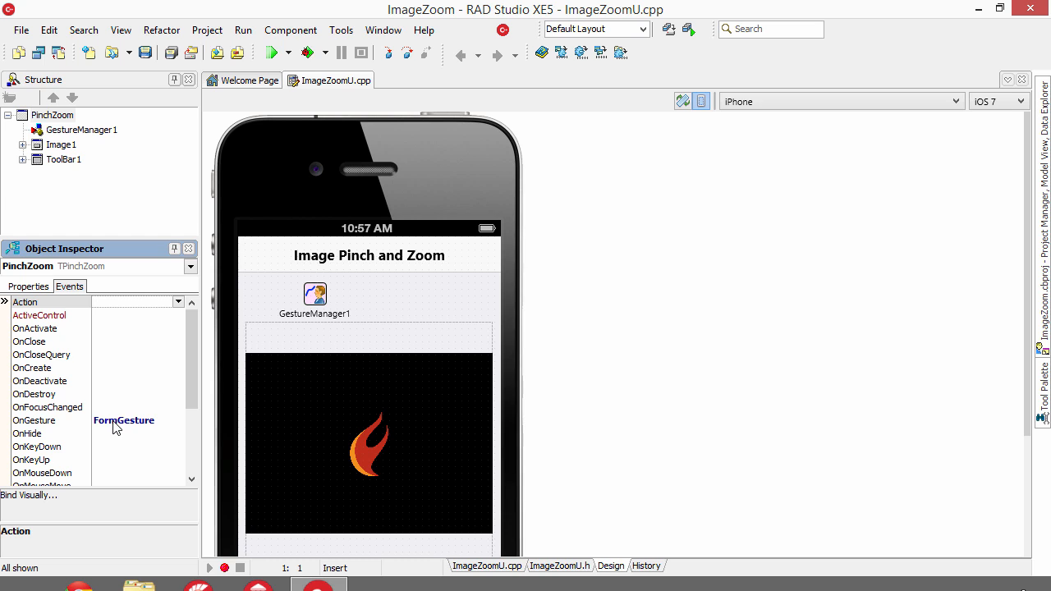
# - Open the FormGesture handler code that zooms the touched image on igZoom gestures
pyautogui.doubleClick(123, 421)
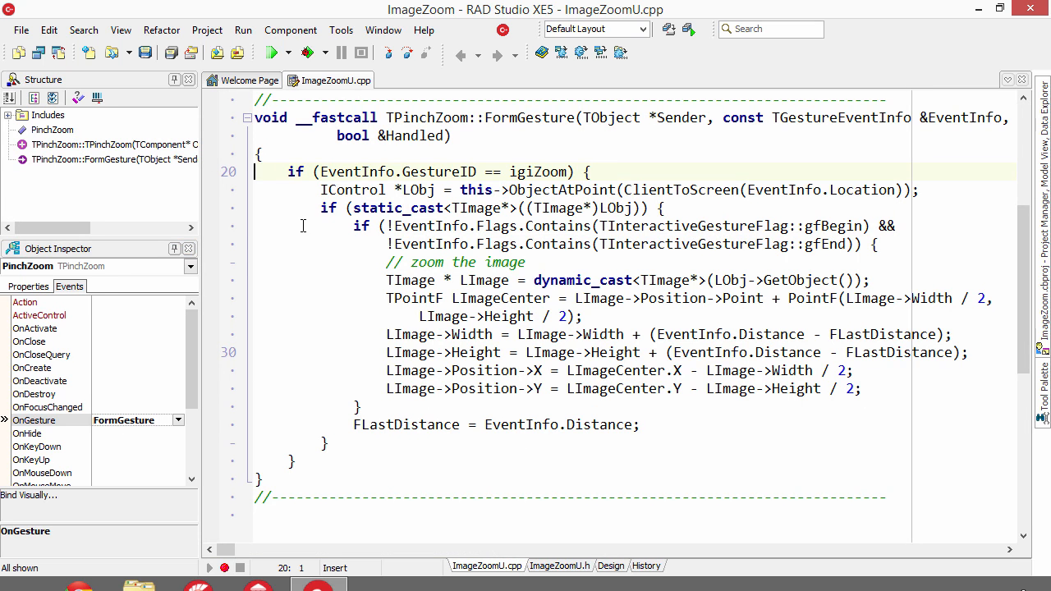
pyautogui.moveTo(530, 177)
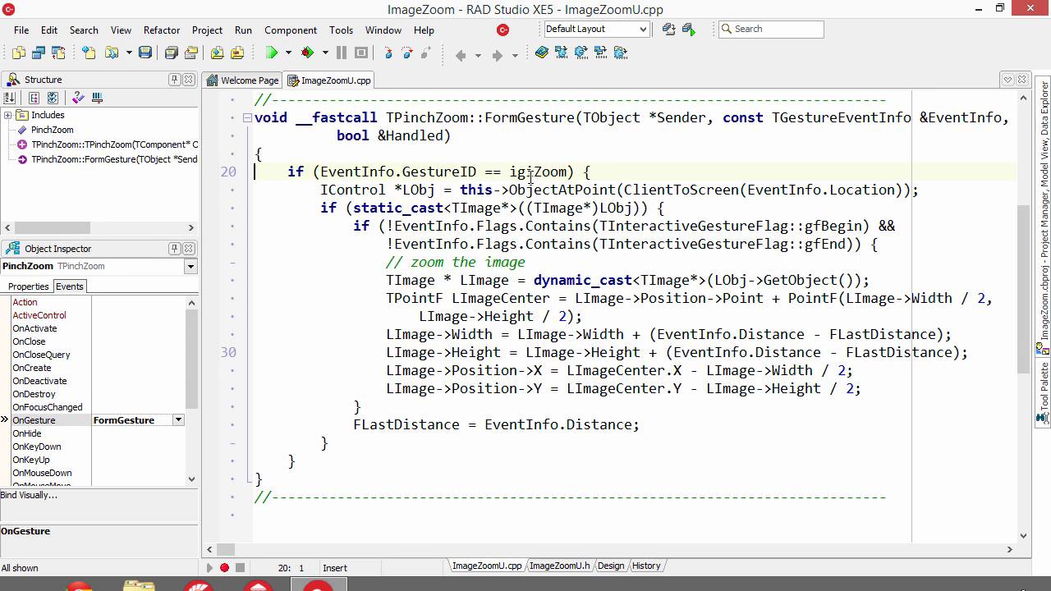
pyautogui.moveTo(536, 195)
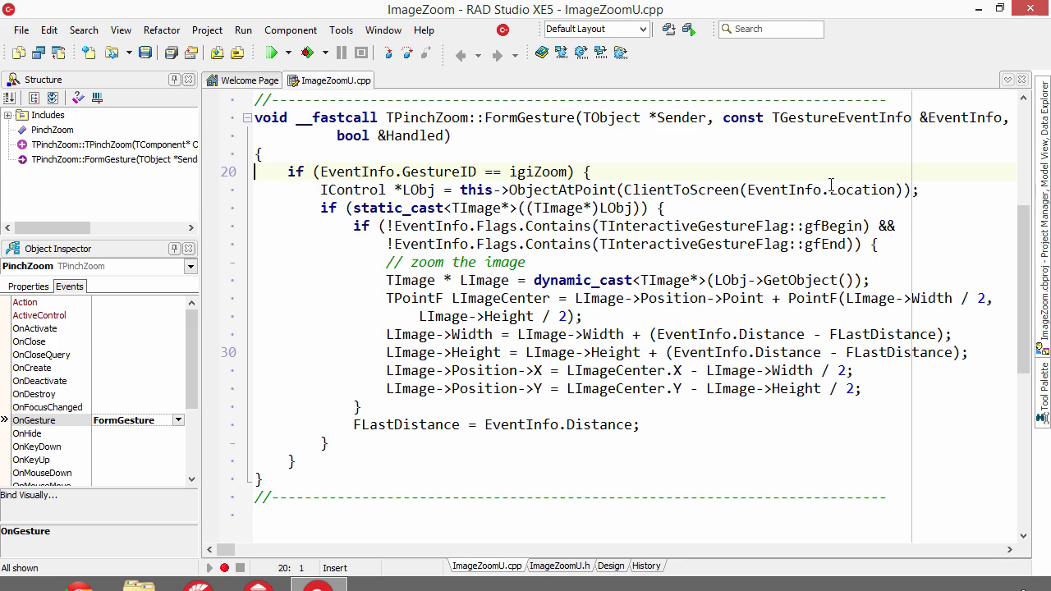
pyautogui.moveTo(709, 190)
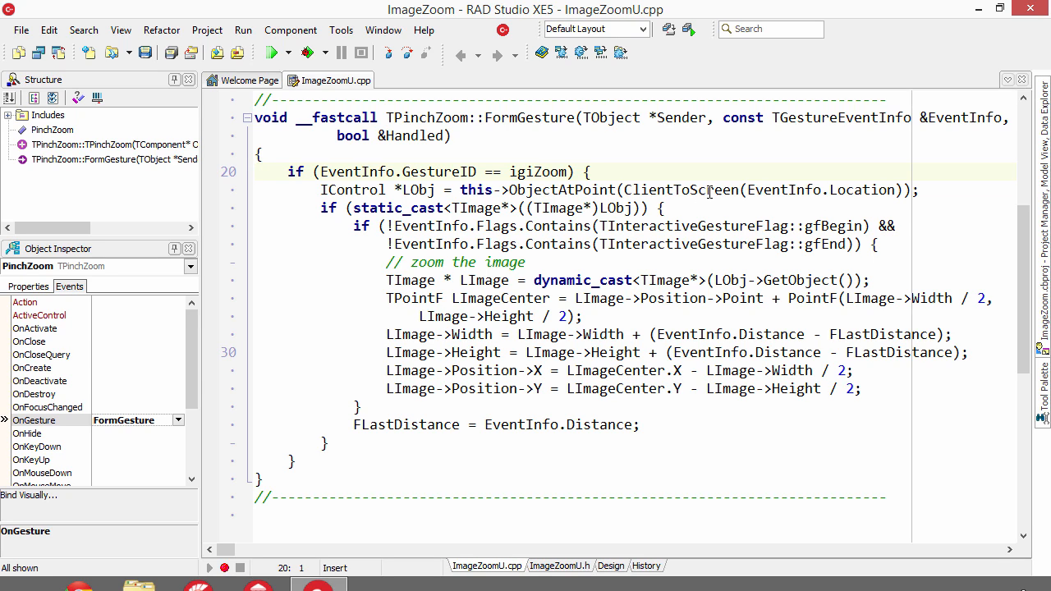
pyautogui.moveTo(469, 210)
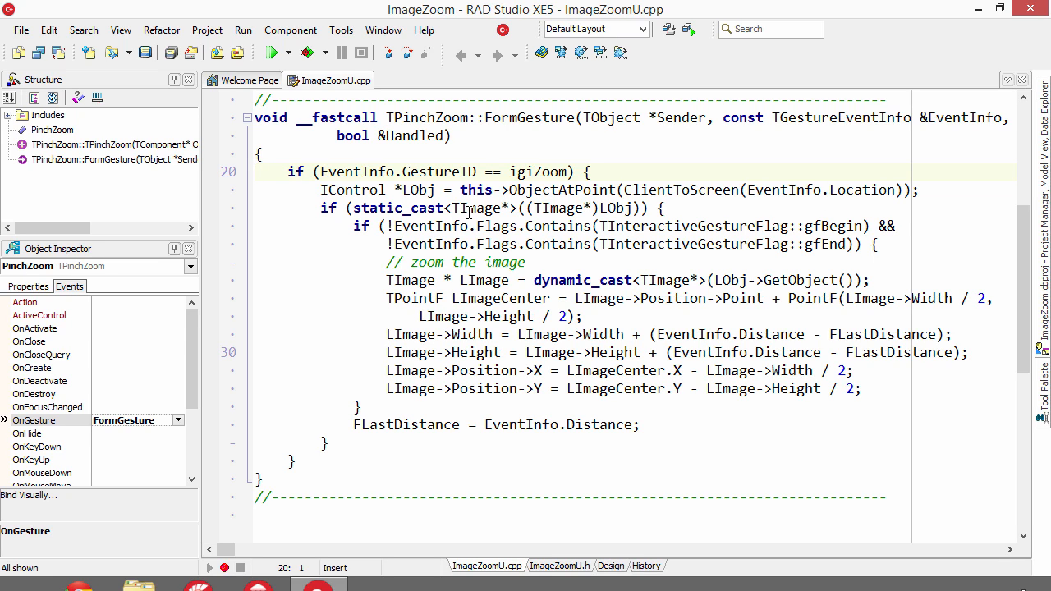
pyautogui.moveTo(555, 255)
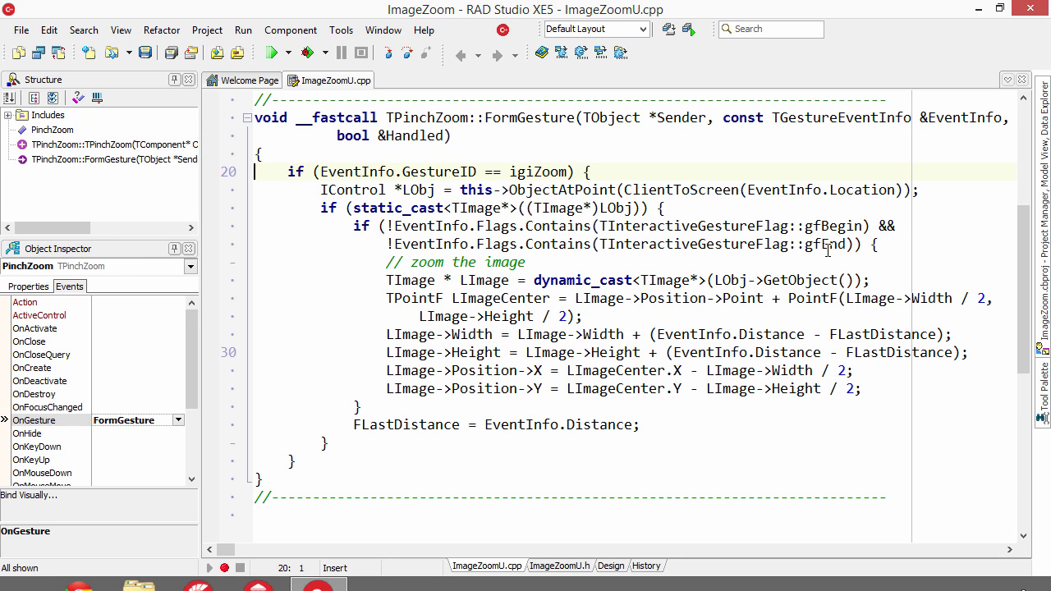
pyautogui.moveTo(818, 277)
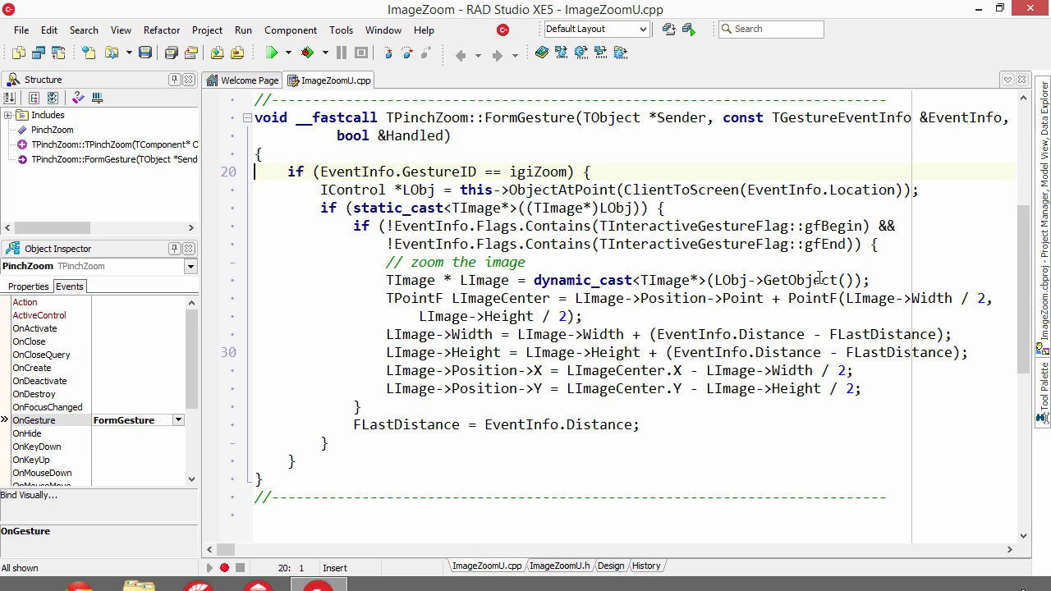
pyautogui.moveTo(762, 319)
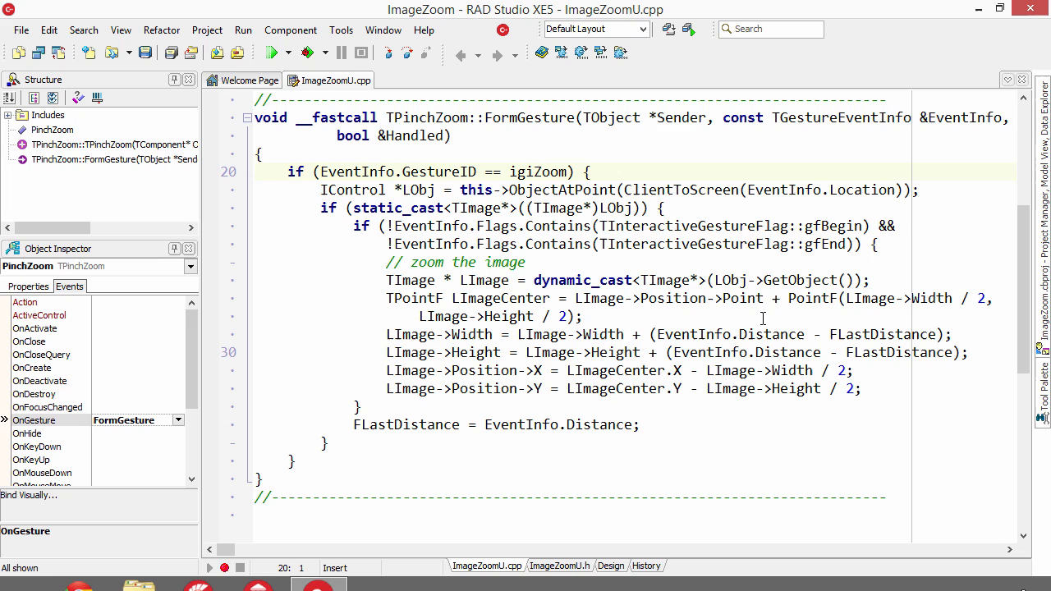
pyautogui.moveTo(749, 329)
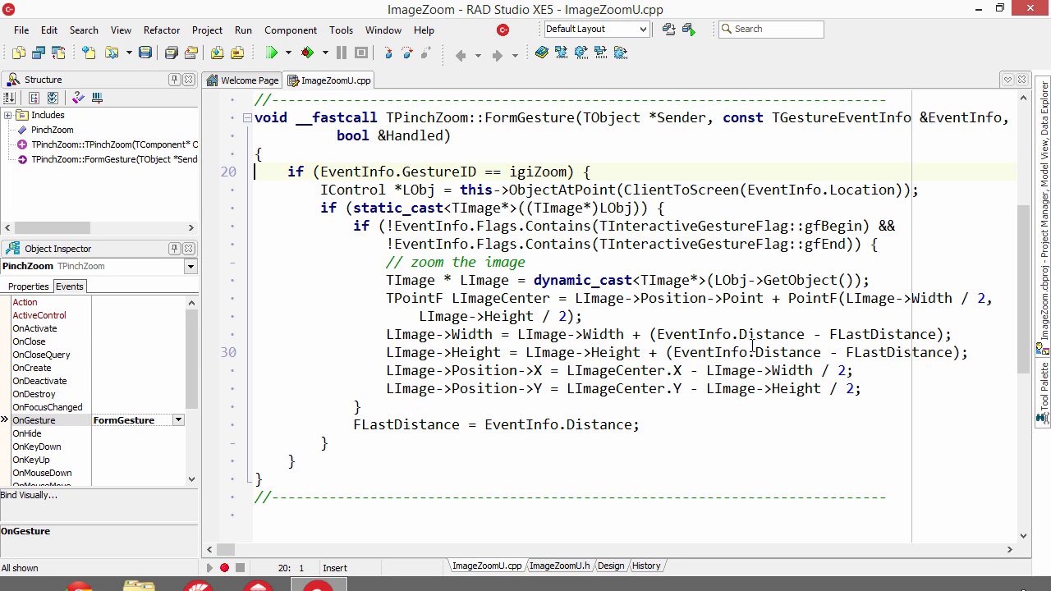
pyautogui.moveTo(703, 429)
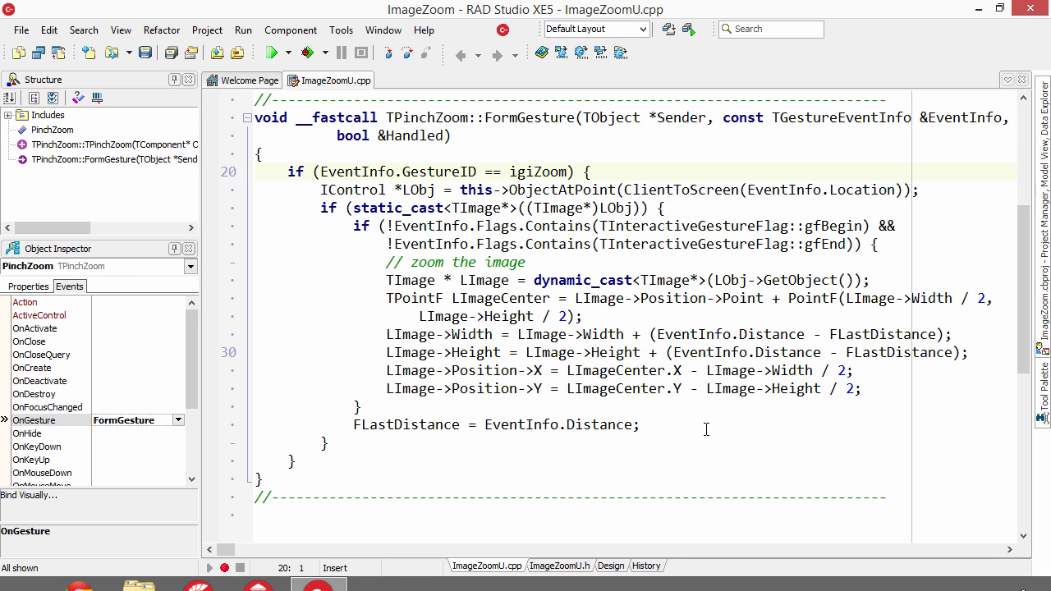
pyautogui.moveTo(407, 427)
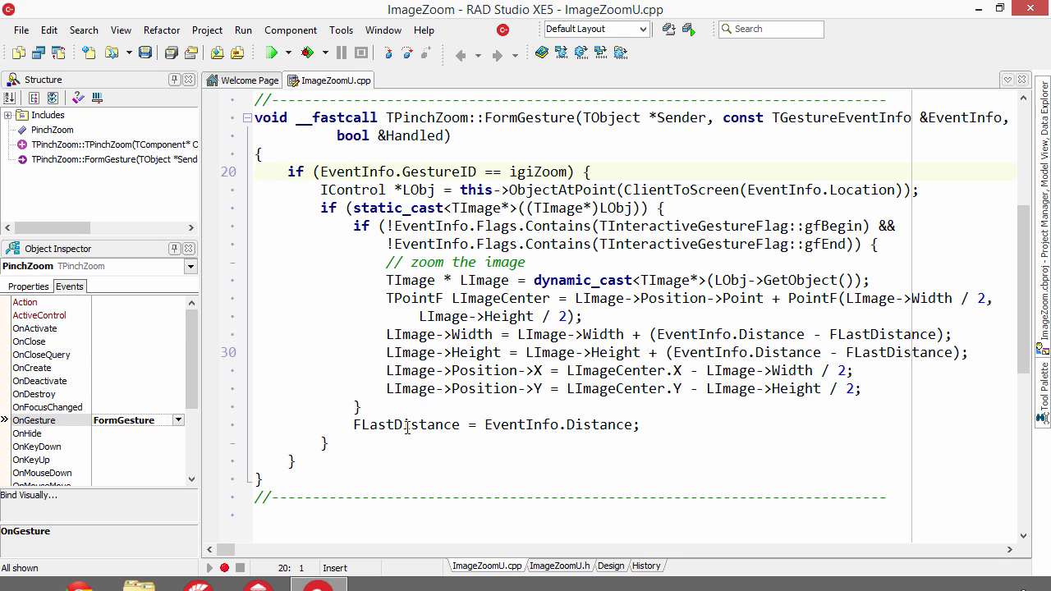
# - Run the ImageZoom app (F9) so it launches on the iPad showing the flame image
pyautogui.click(276, 51)
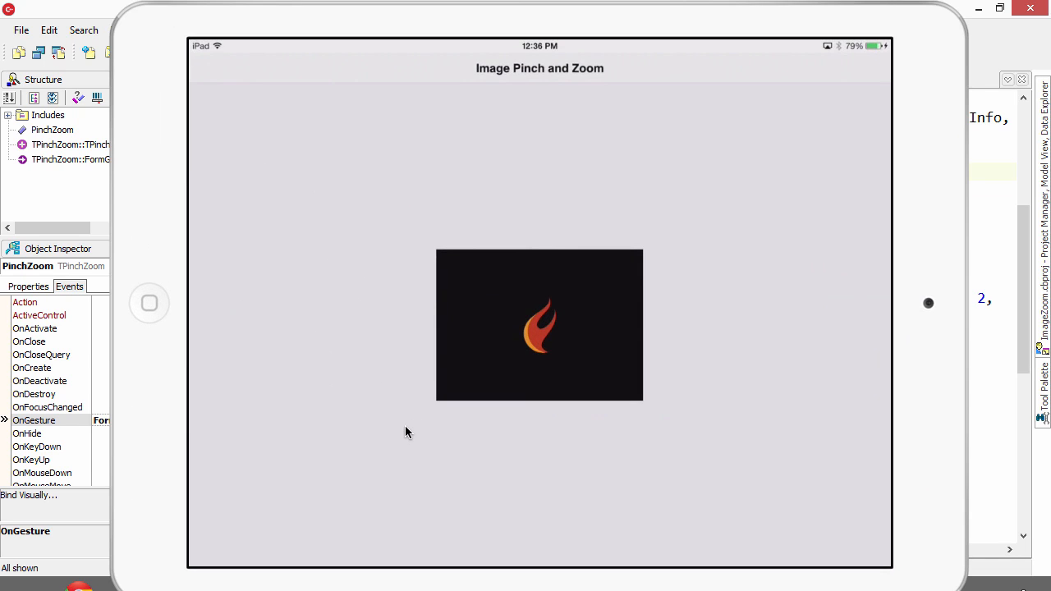
pyautogui.moveTo(290, 495)
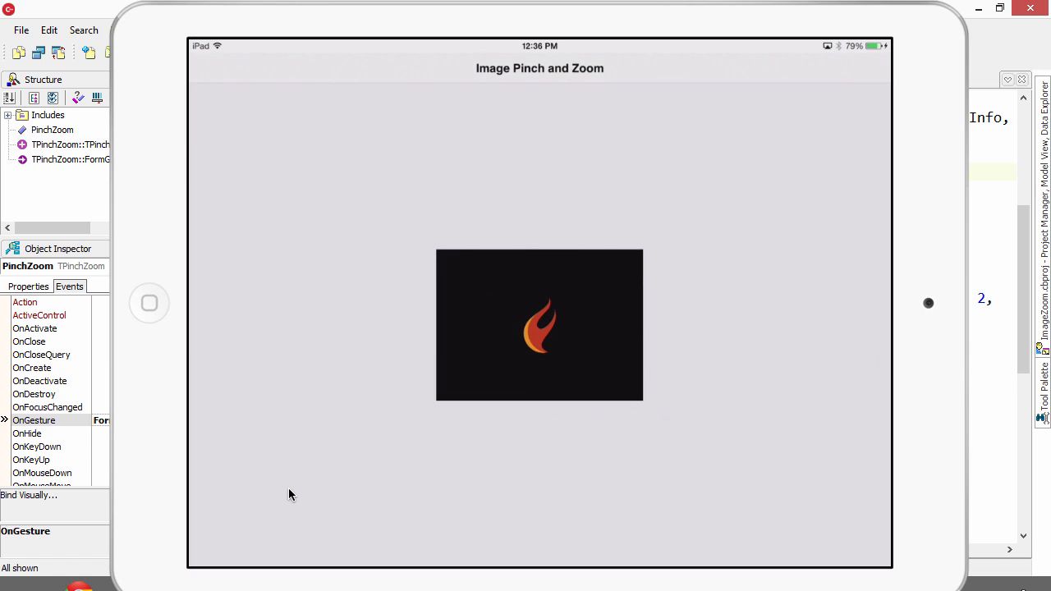